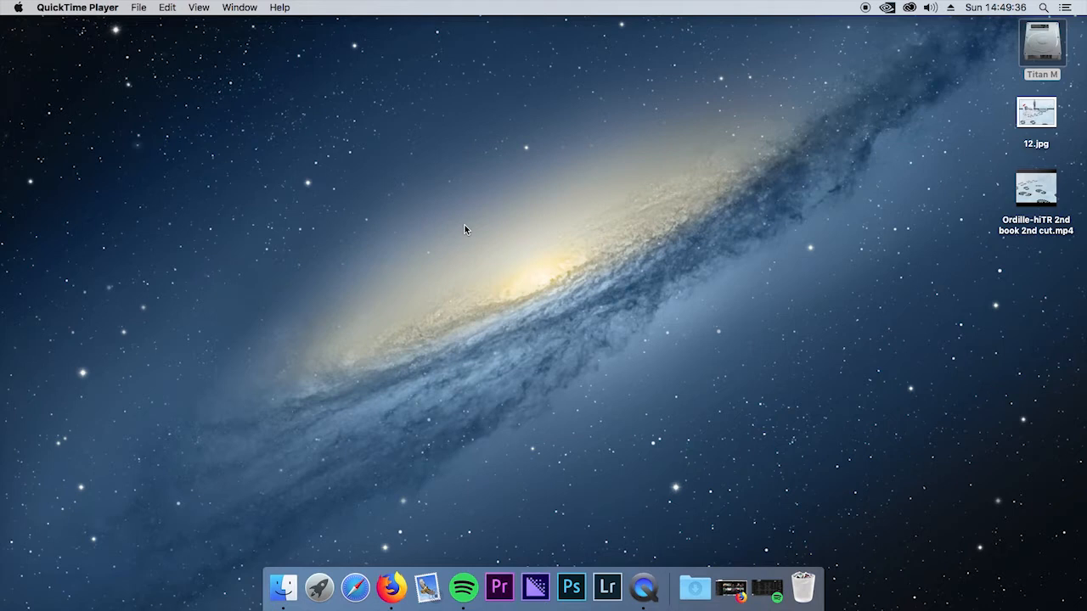
{"action": "mouse_move", "coordinate": [454, 412]}
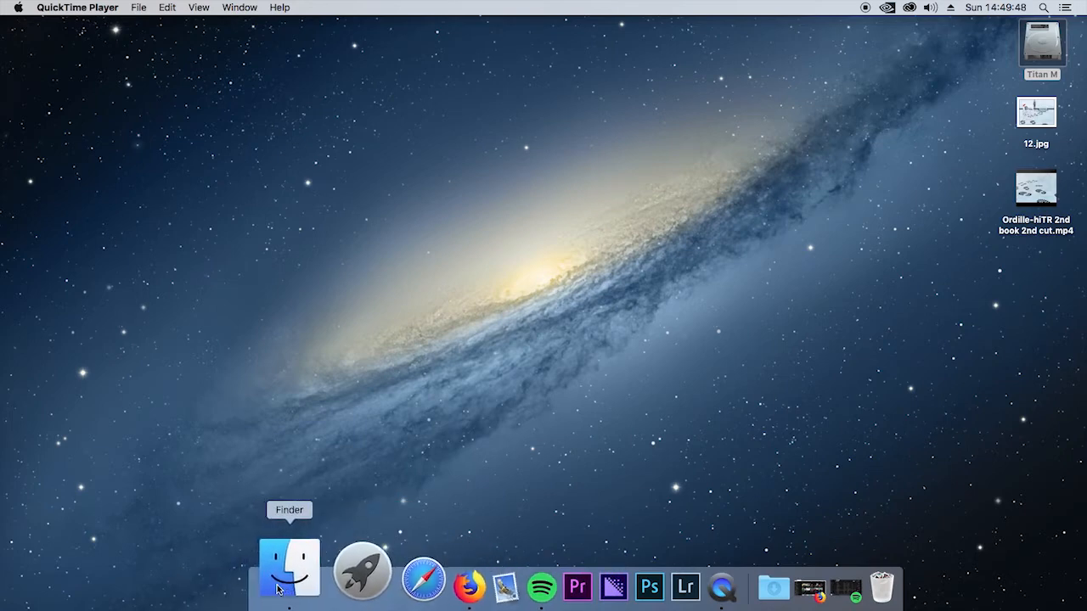
{"action": "mouse_move", "coordinate": [796, 564]}
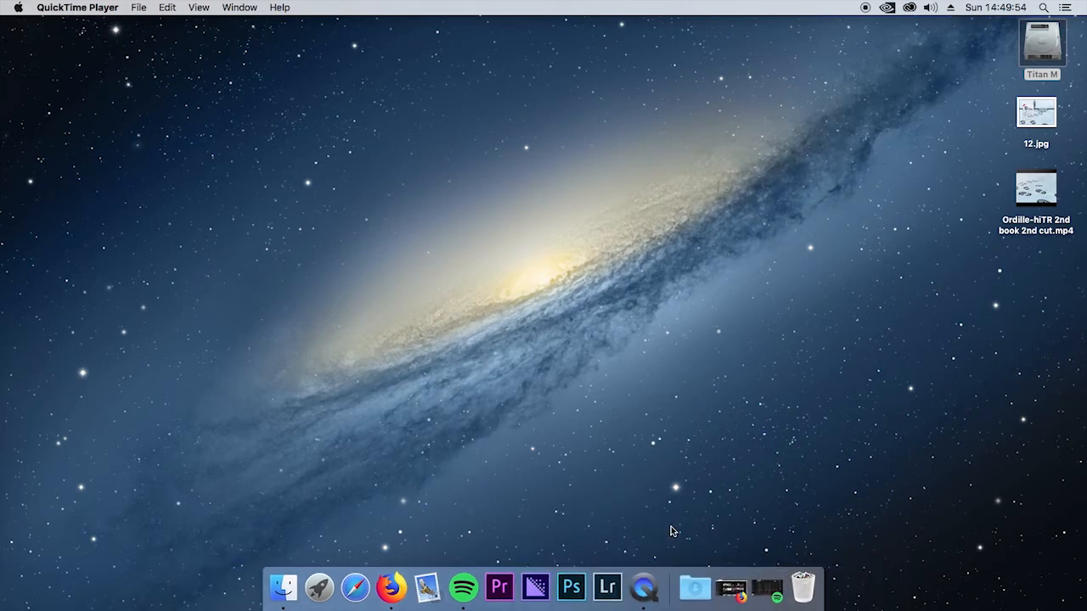
{"action": "mouse_move", "coordinate": [464, 536]}
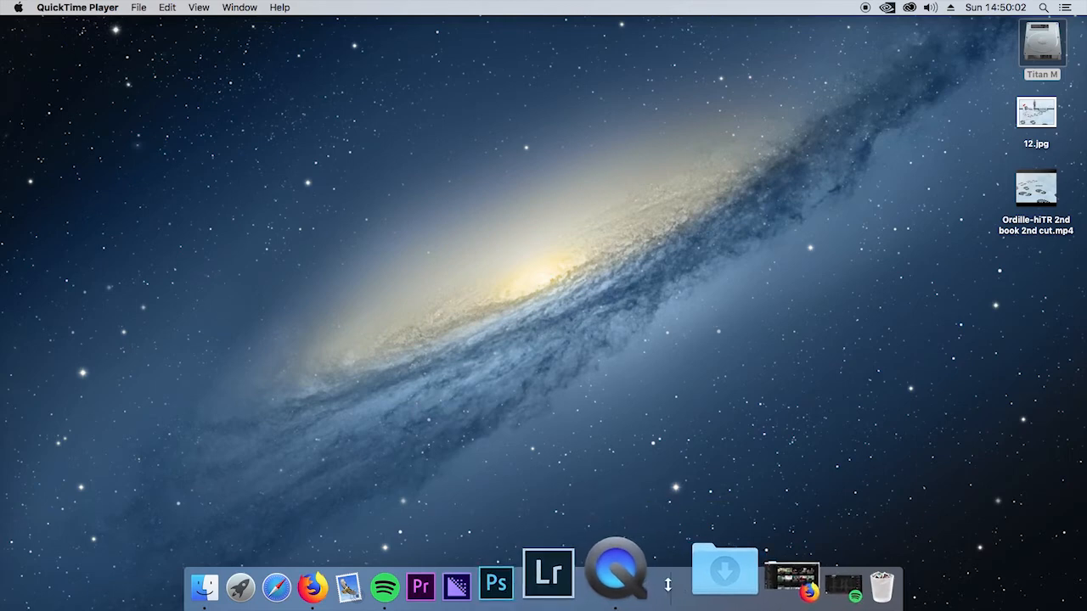
{"action": "mouse_move", "coordinate": [632, 571]}
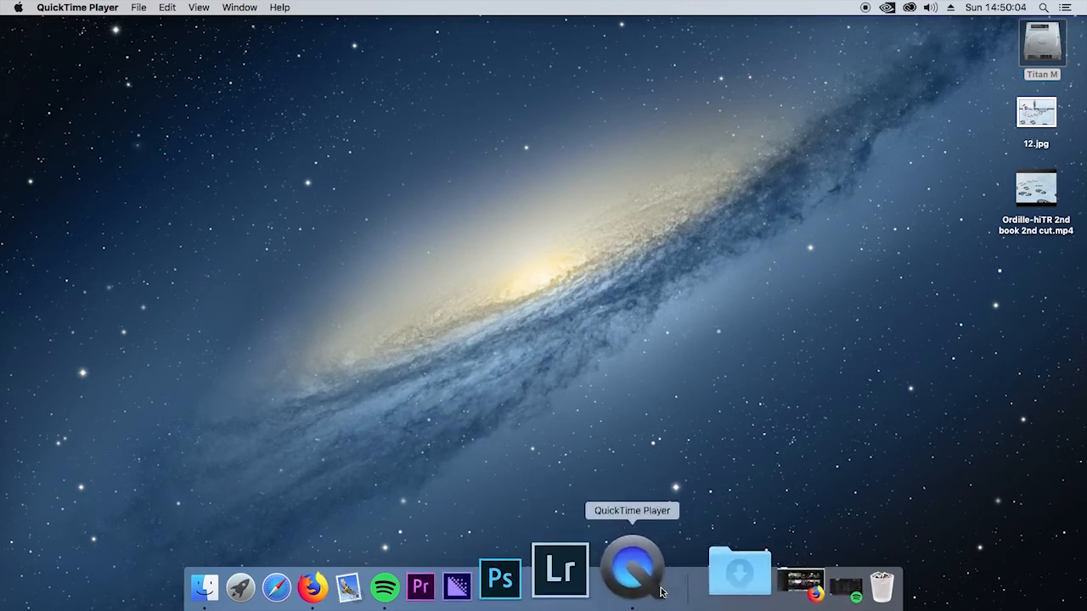
{"action": "mouse_move", "coordinate": [732, 586]}
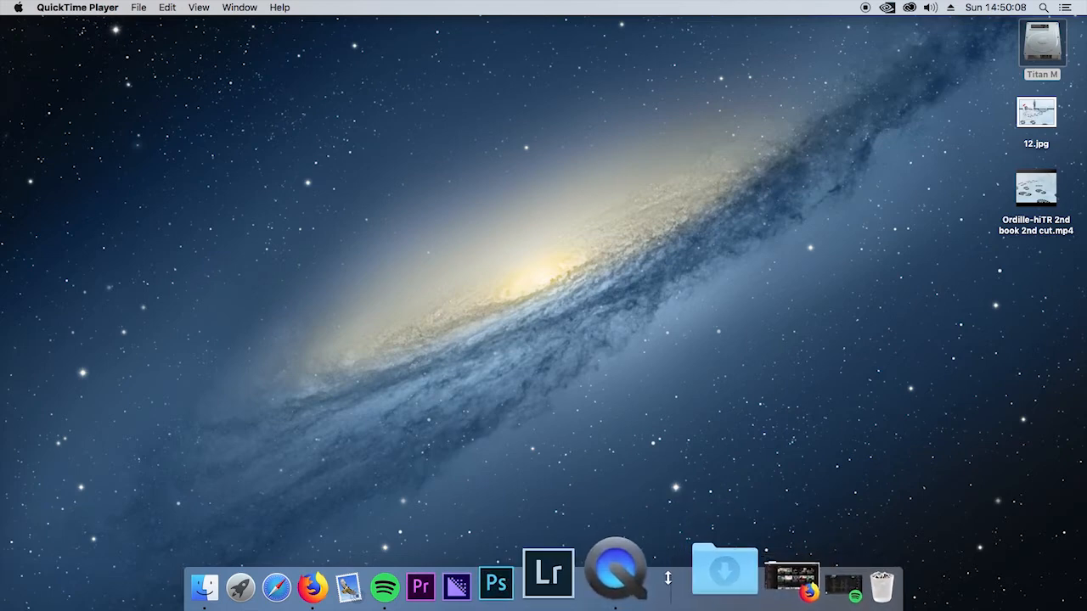
Step: Open Dock Preferences from the Dock divider's context menu
{"action": "right_click", "coordinate": [668, 581]}
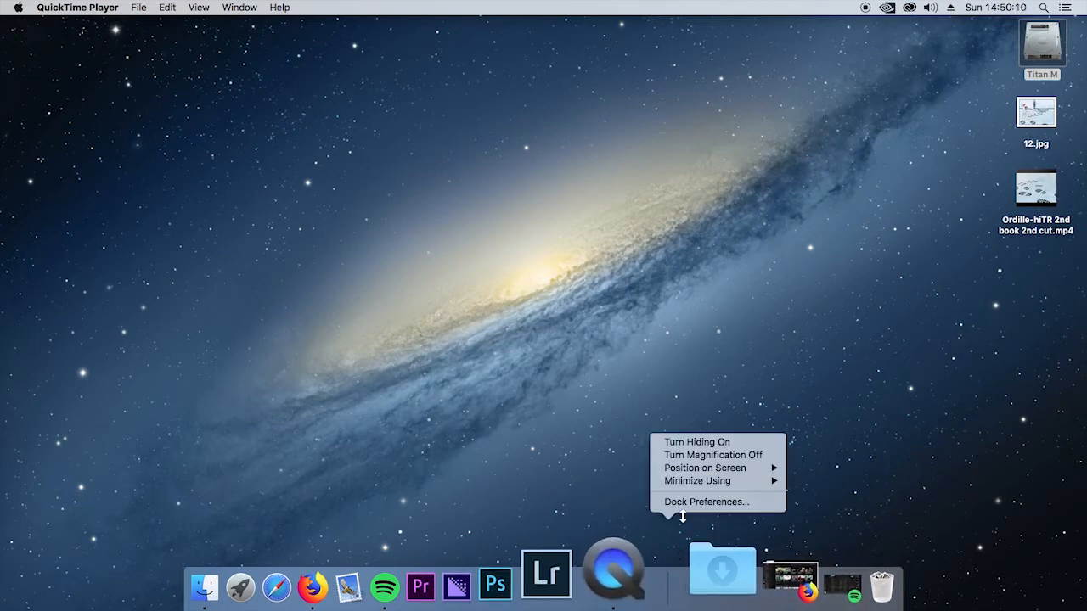
{"action": "left_click", "coordinate": [705, 501]}
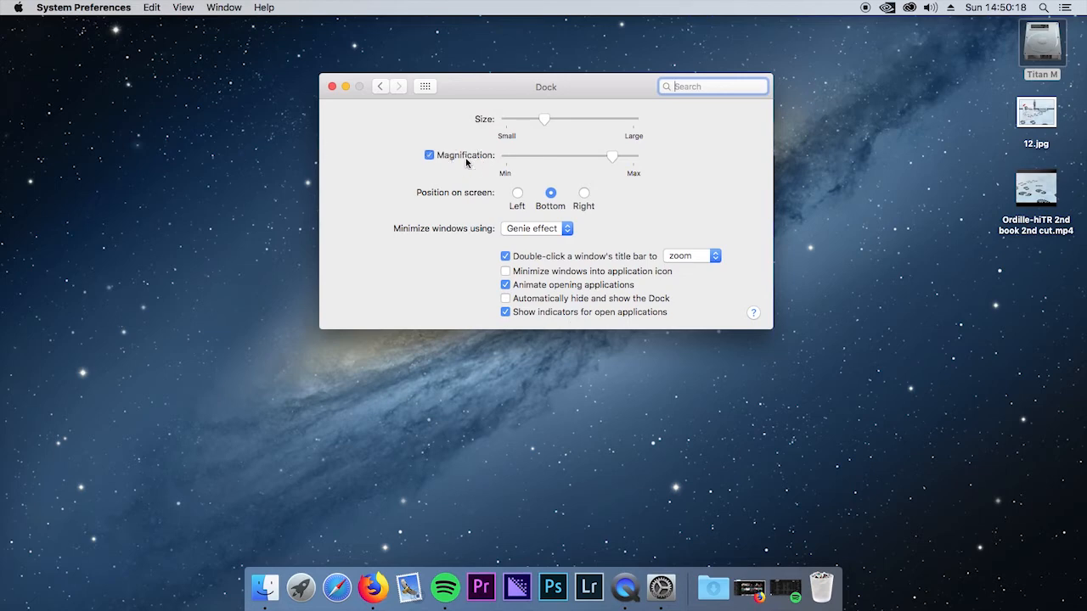
{"action": "left_click", "coordinate": [429, 156]}
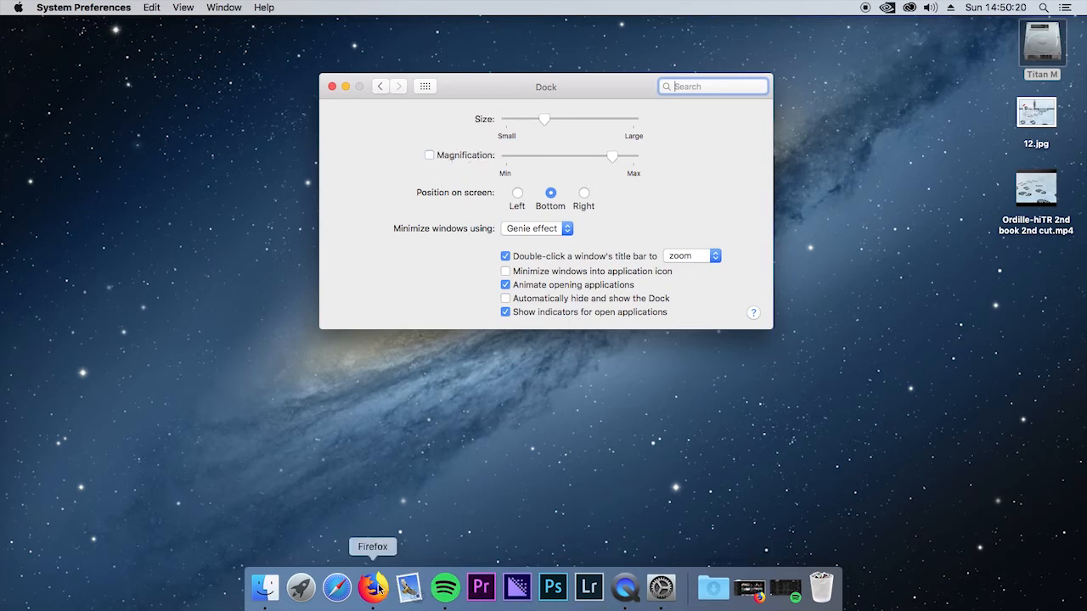
{"action": "mouse_move", "coordinate": [441, 159]}
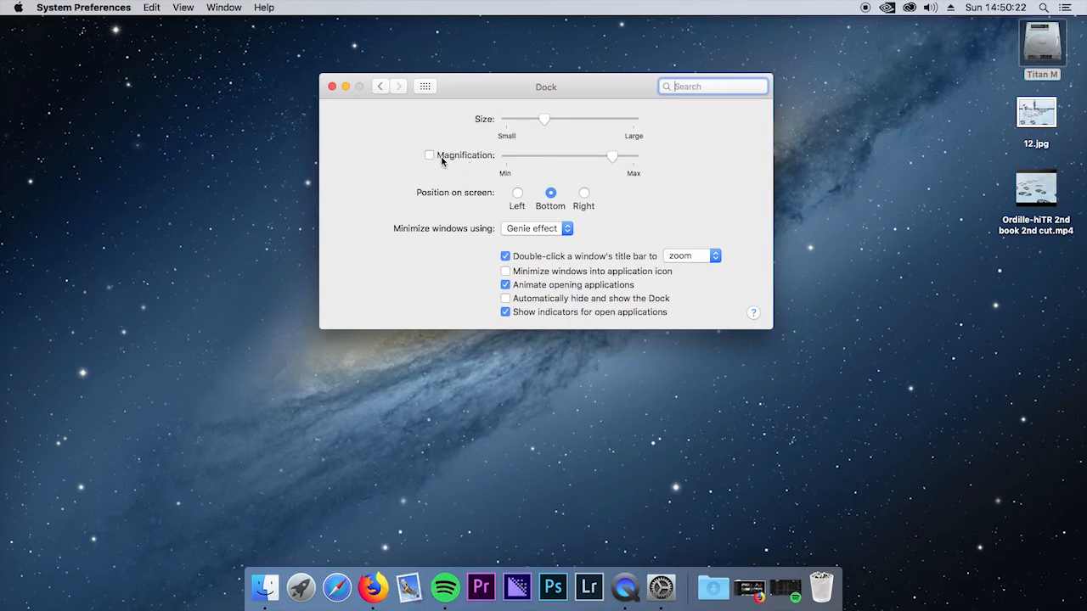
{"action": "left_click", "coordinate": [429, 154]}
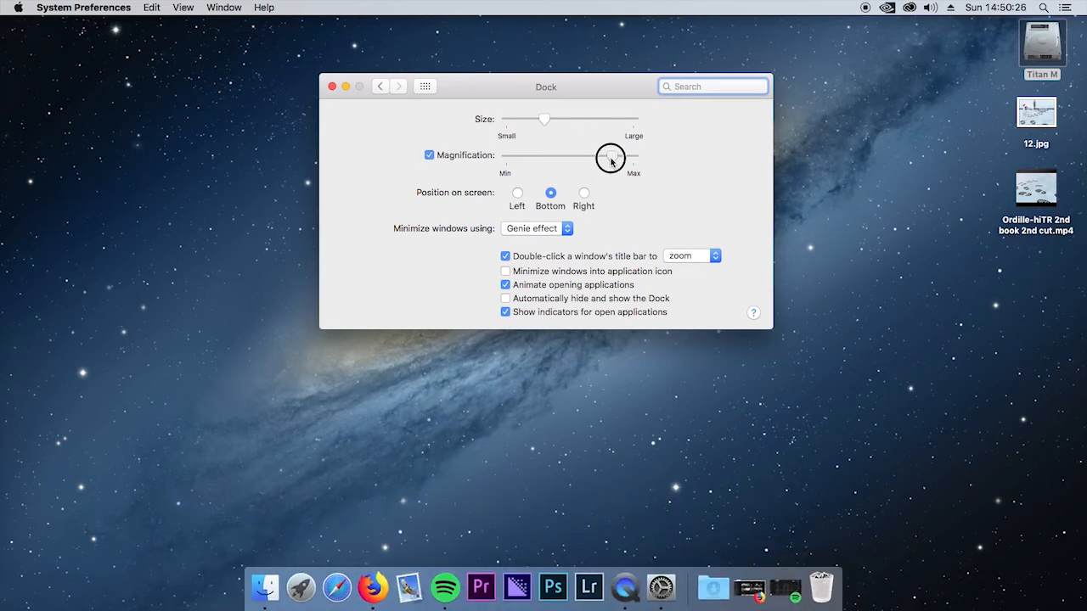
Step: Lower the Magnification slider to minimum, then raise it nearly to maximum
{"action": "left_click_drag", "start_coordinate": [609, 158], "coordinate": [506, 159]}
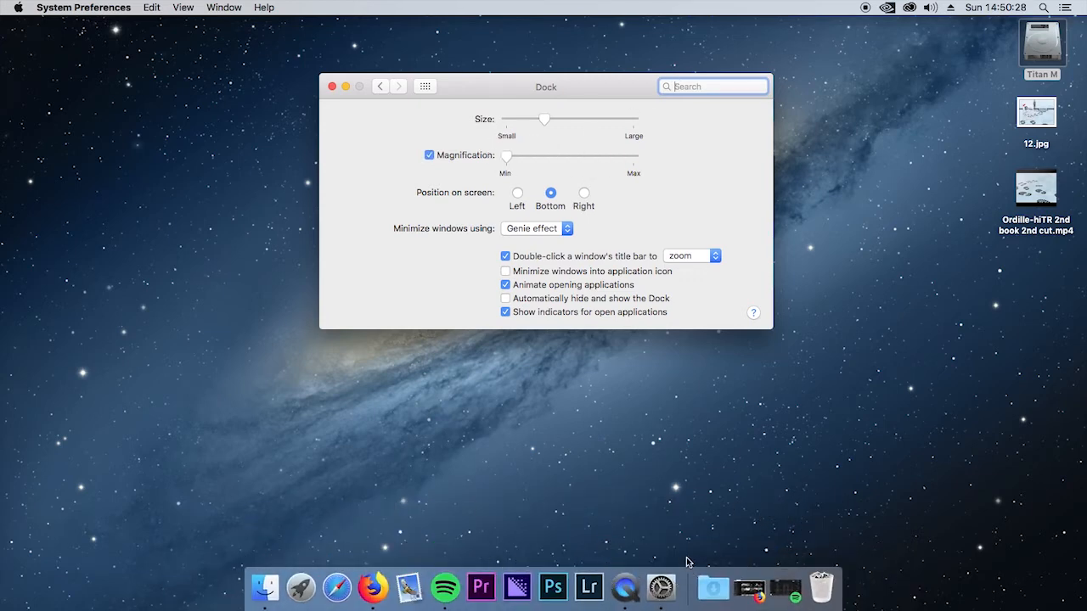
{"action": "mouse_move", "coordinate": [588, 587]}
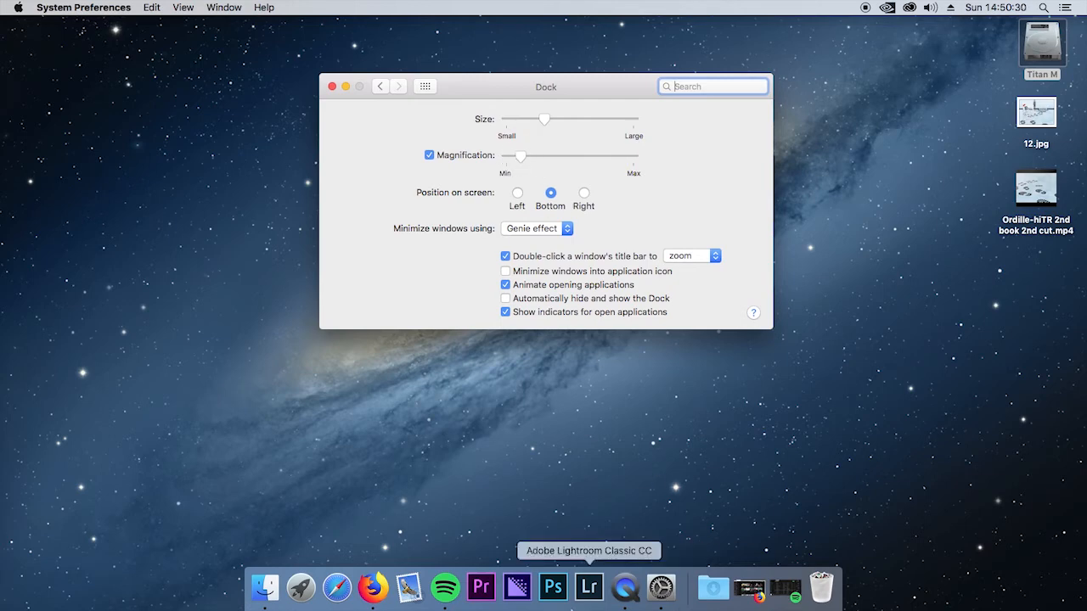
{"action": "left_click_drag", "start_coordinate": [519, 157], "coordinate": [566, 156]}
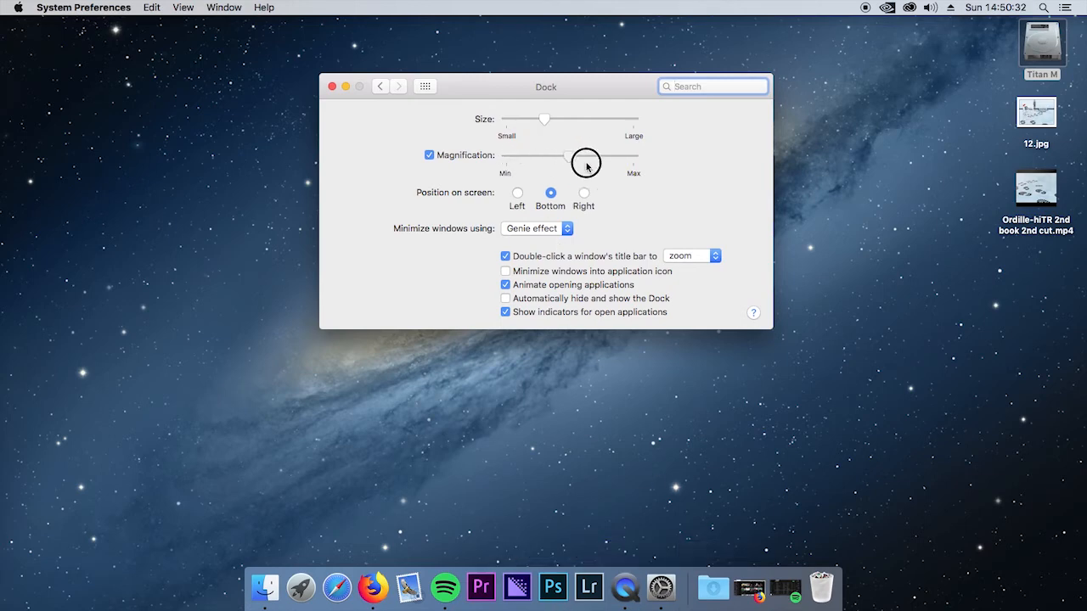
{"action": "left_click_drag", "start_coordinate": [564, 159], "coordinate": [632, 159]}
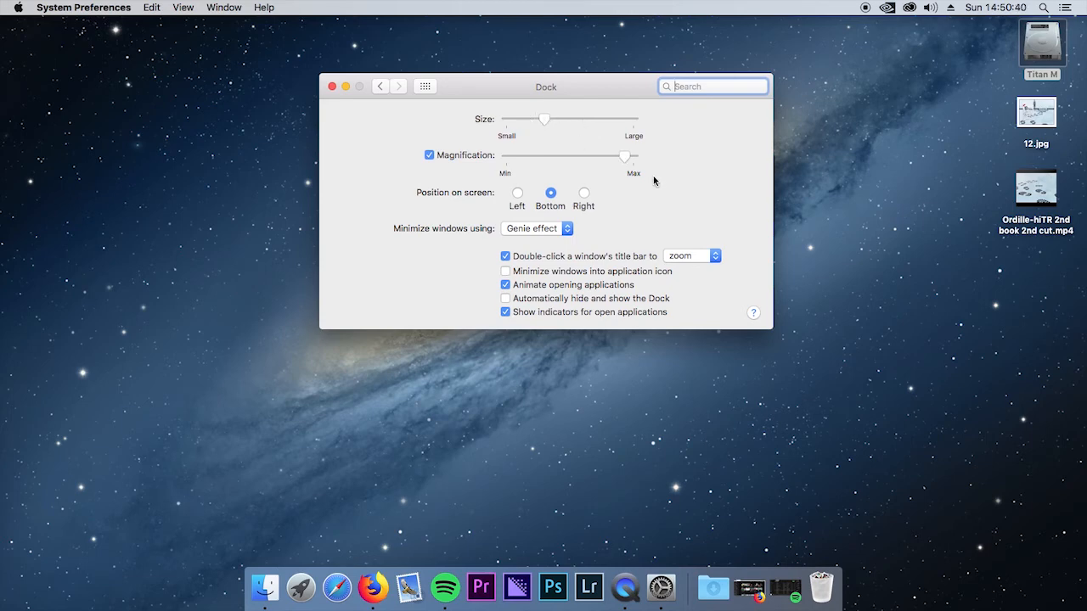
{"action": "mouse_move", "coordinate": [643, 357]}
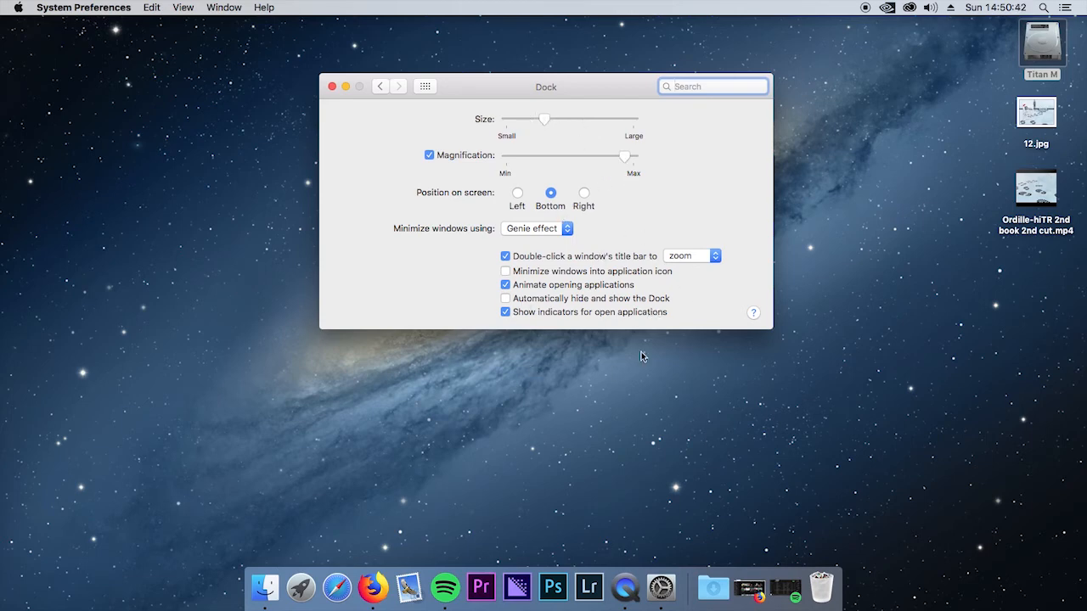
{"action": "mouse_move", "coordinate": [641, 461]}
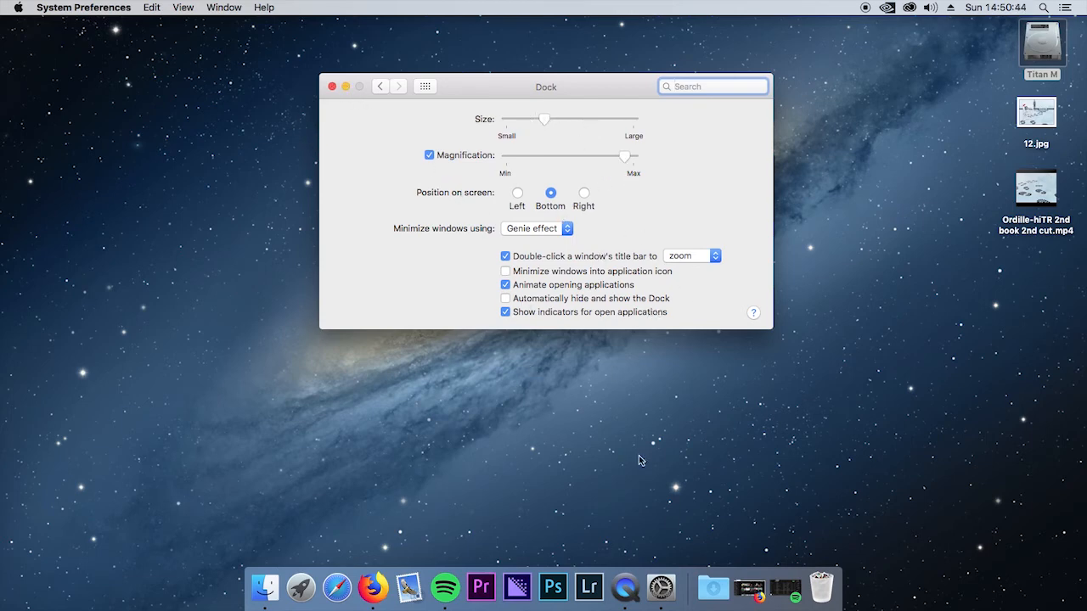
{"action": "mouse_move", "coordinate": [363, 564]}
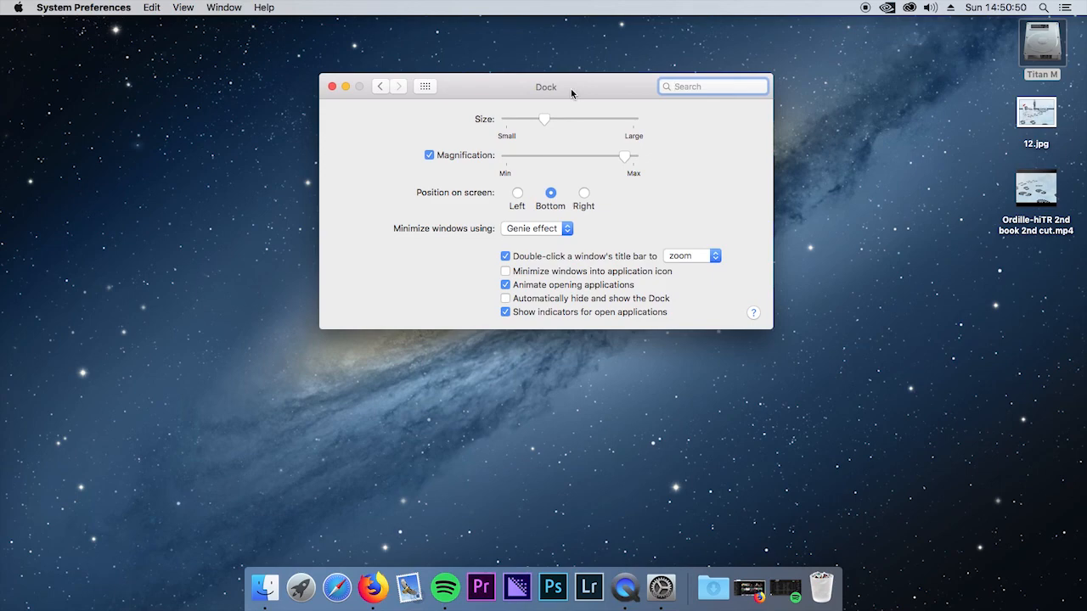
Step: Close the System Preferences Dock window with its red close button
{"action": "left_click", "coordinate": [332, 85]}
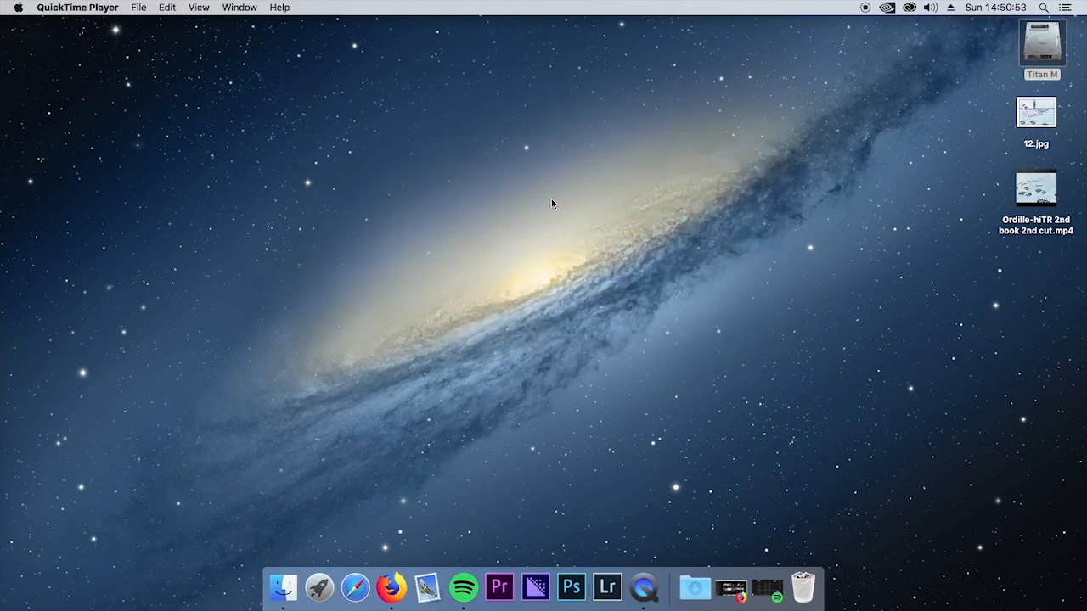